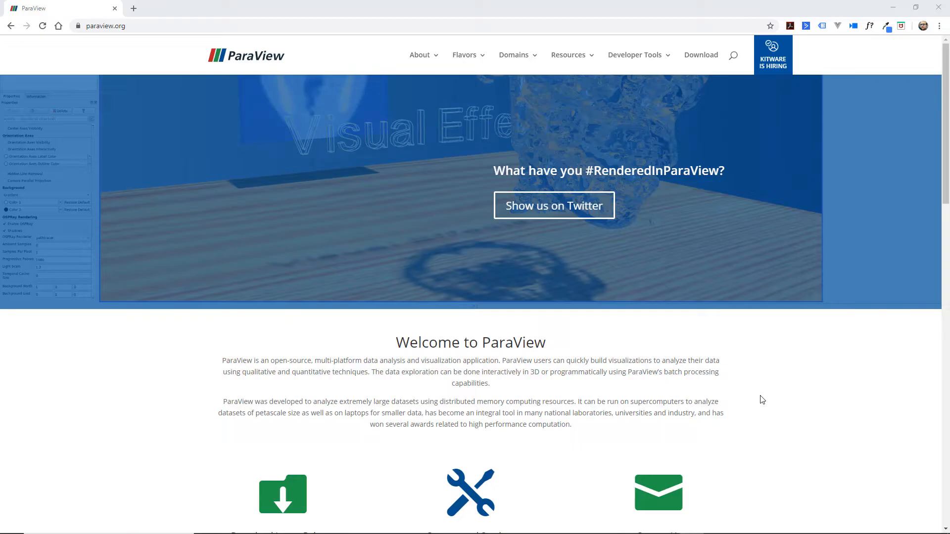
pyautogui.moveTo(691, 404)
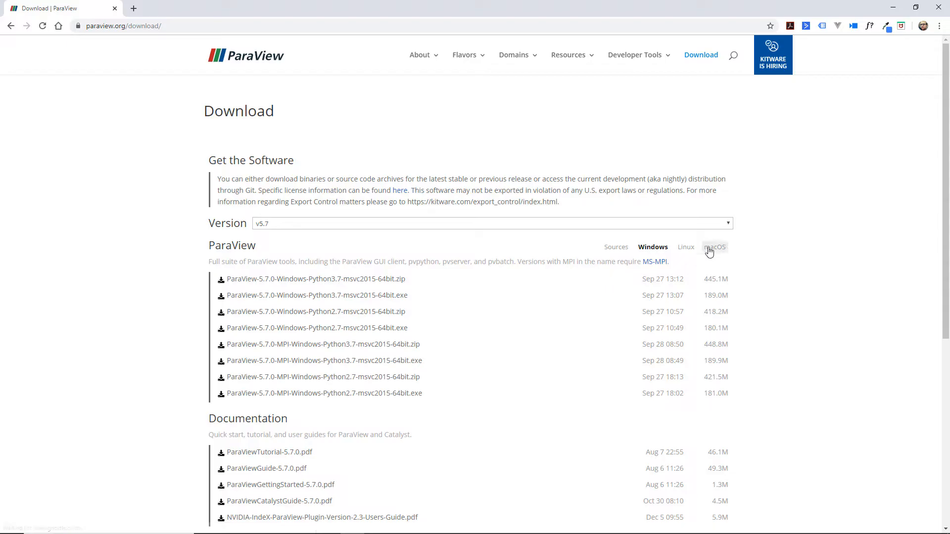
pyautogui.moveTo(559, 296)
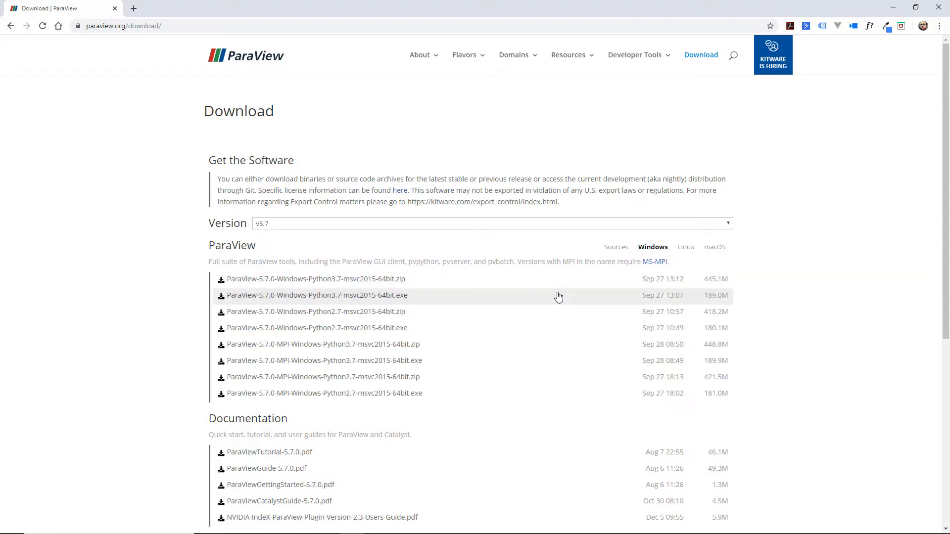
pyautogui.moveTo(369, 344)
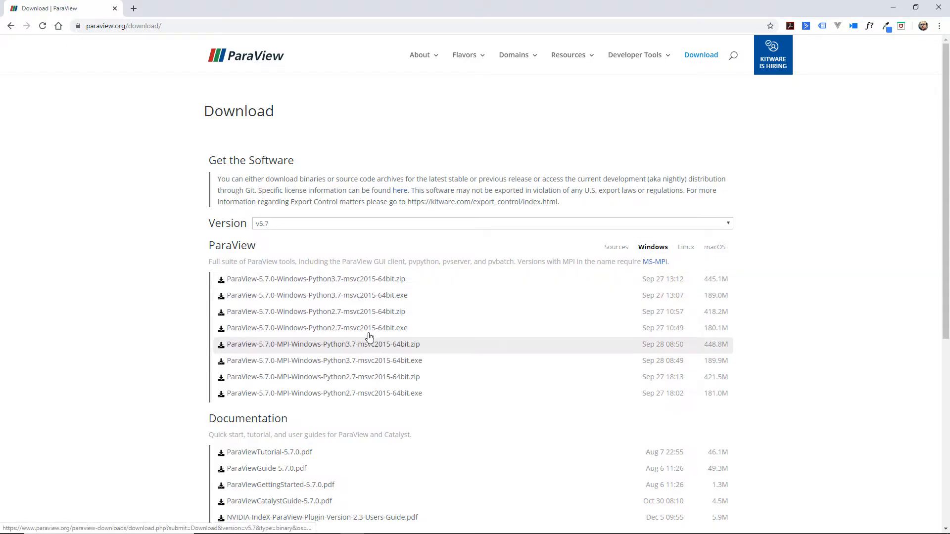
pyautogui.moveTo(342, 299)
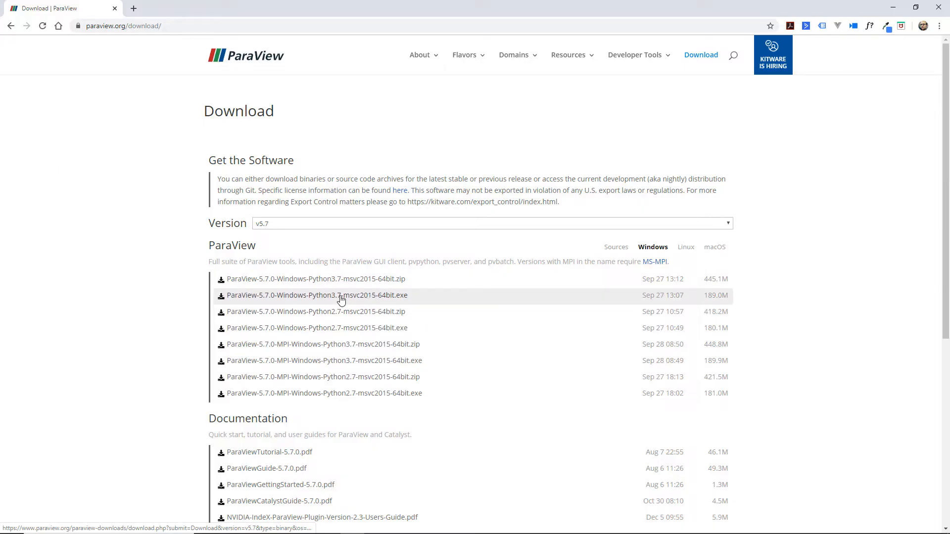
pyautogui.moveTo(363, 299)
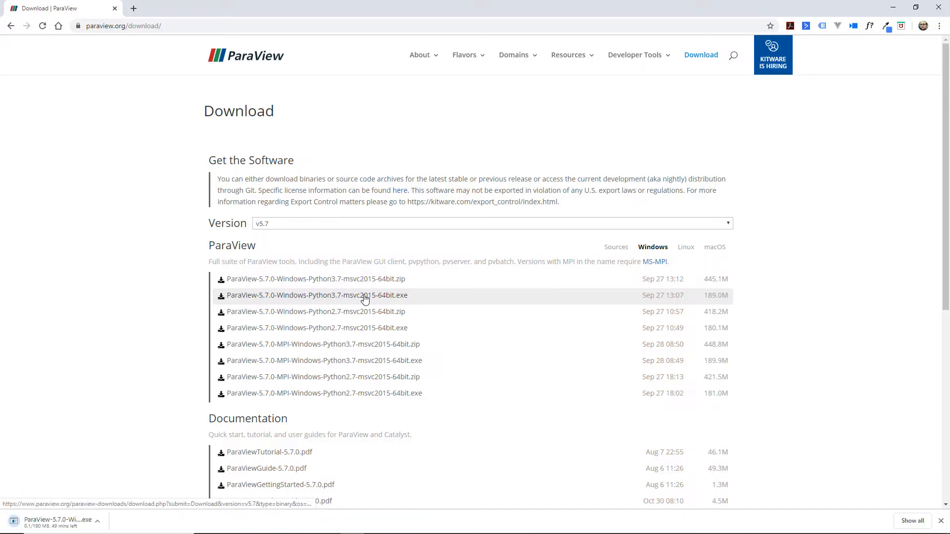
pyautogui.moveTo(126, 311)
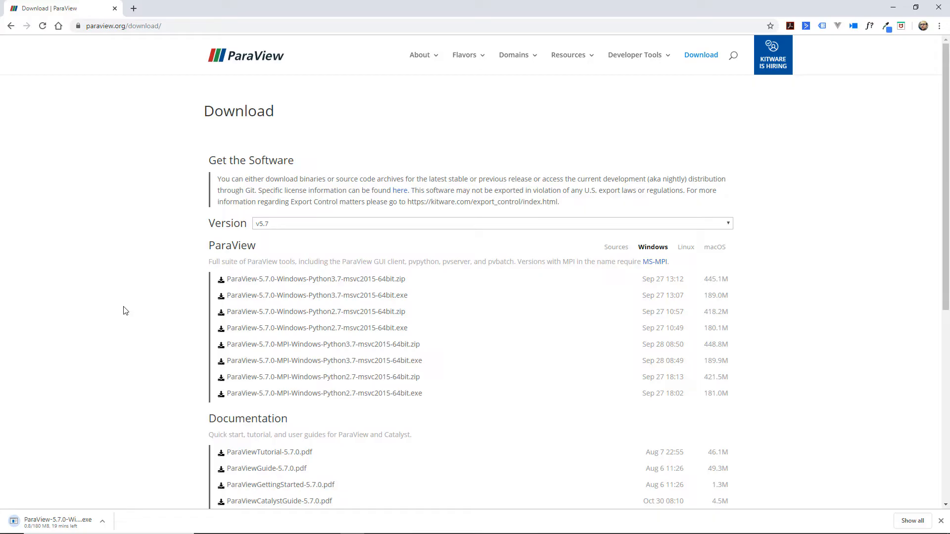
pyautogui.moveTo(861, 421)
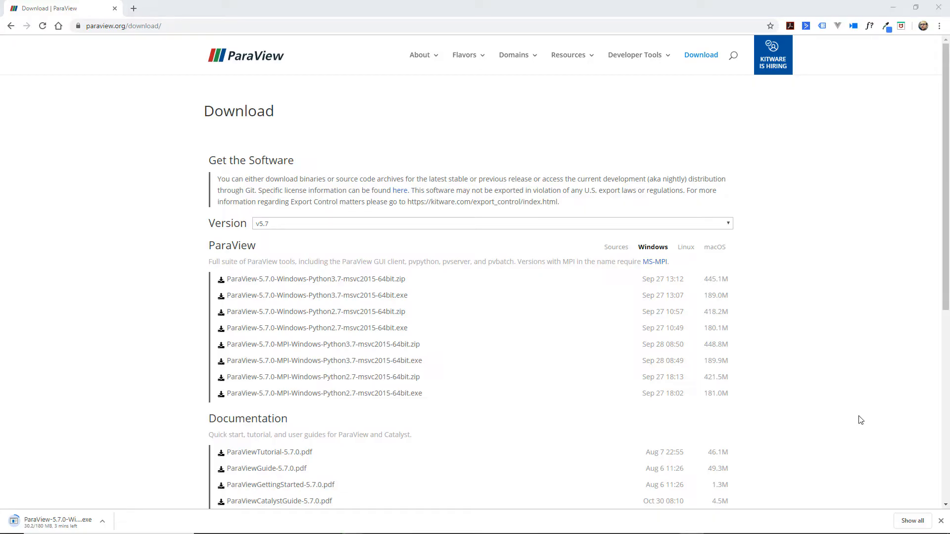
pyautogui.moveTo(849, 365)
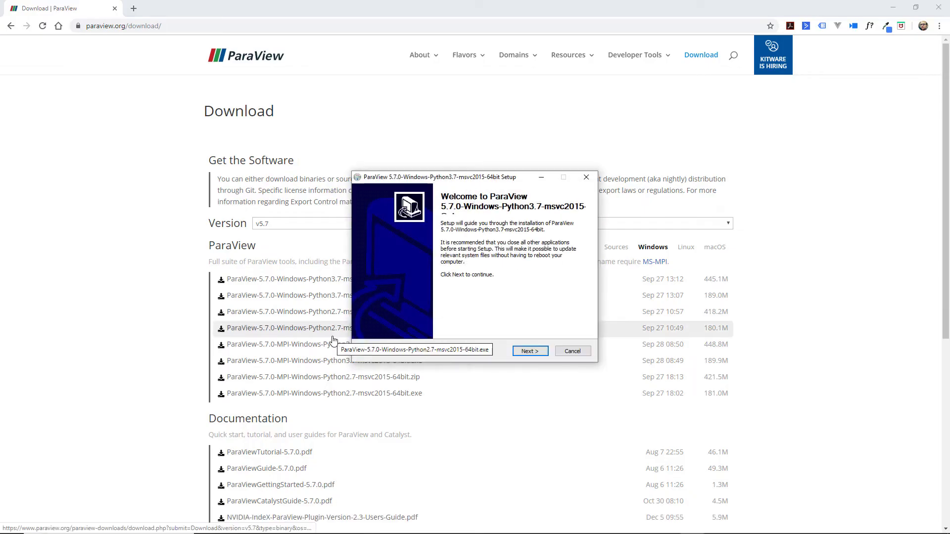
# Accept the license, keep the default folder and shortcuts, install ParaView 5.7.0 and finish setup.
pyautogui.click(529, 351)
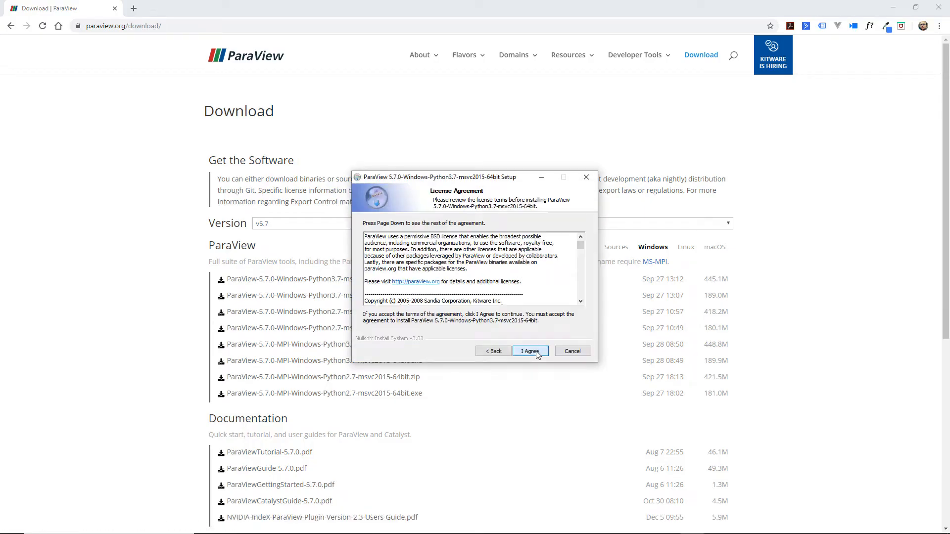
pyautogui.click(529, 350)
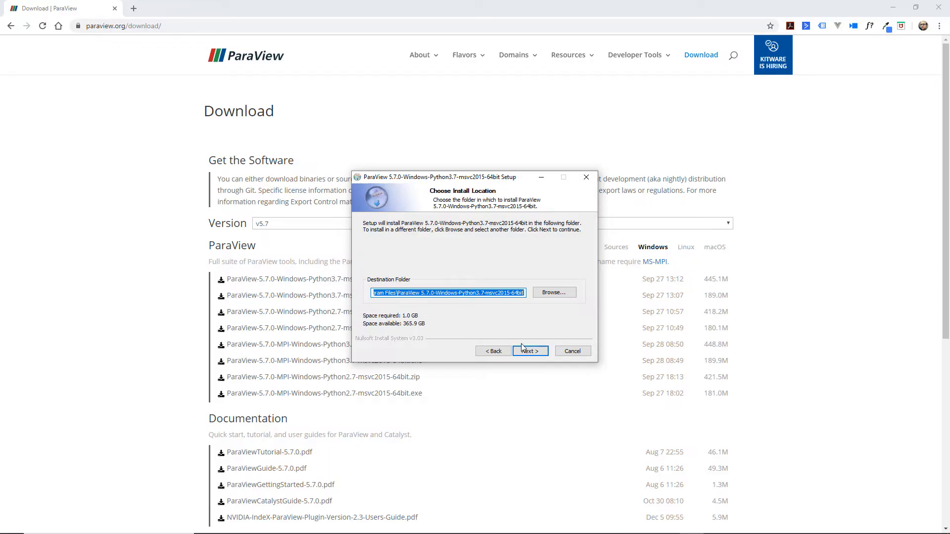
pyautogui.click(529, 351)
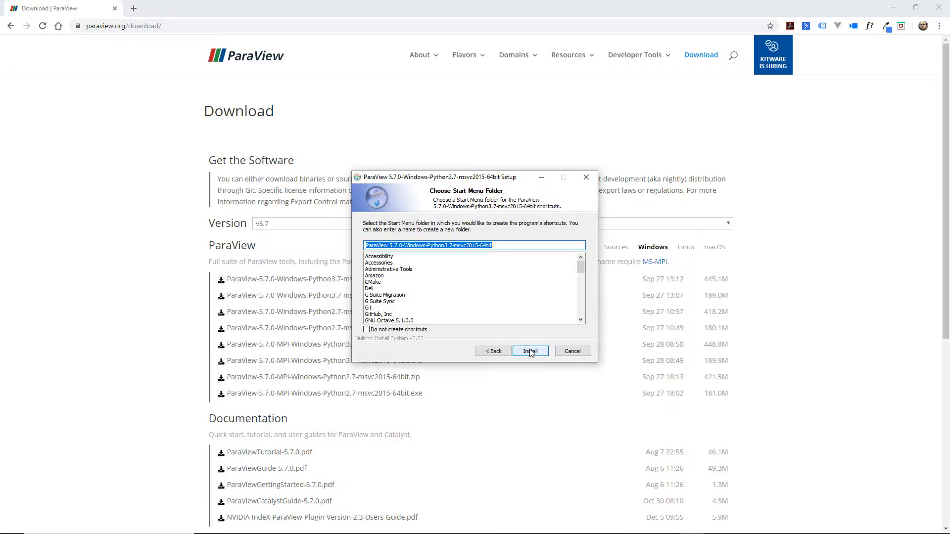
pyautogui.click(529, 350)
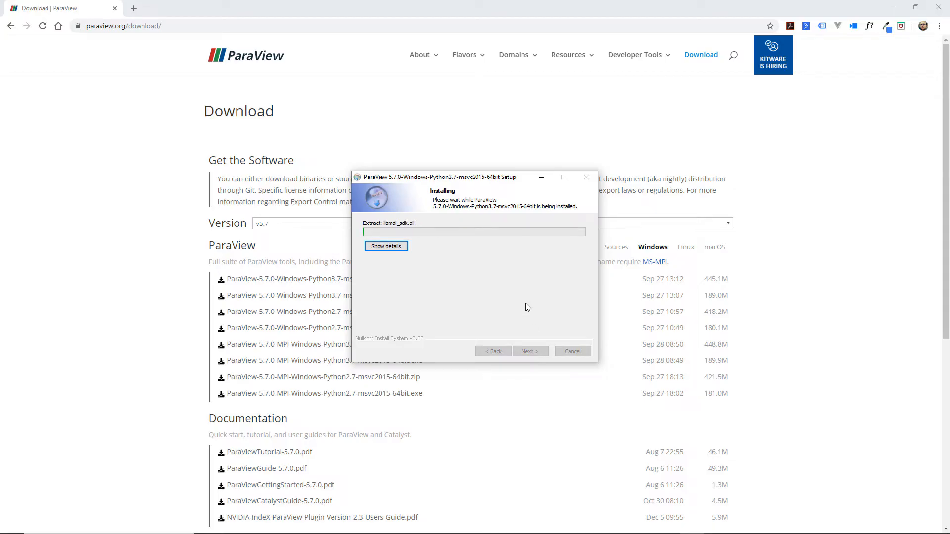
pyautogui.click(386, 247)
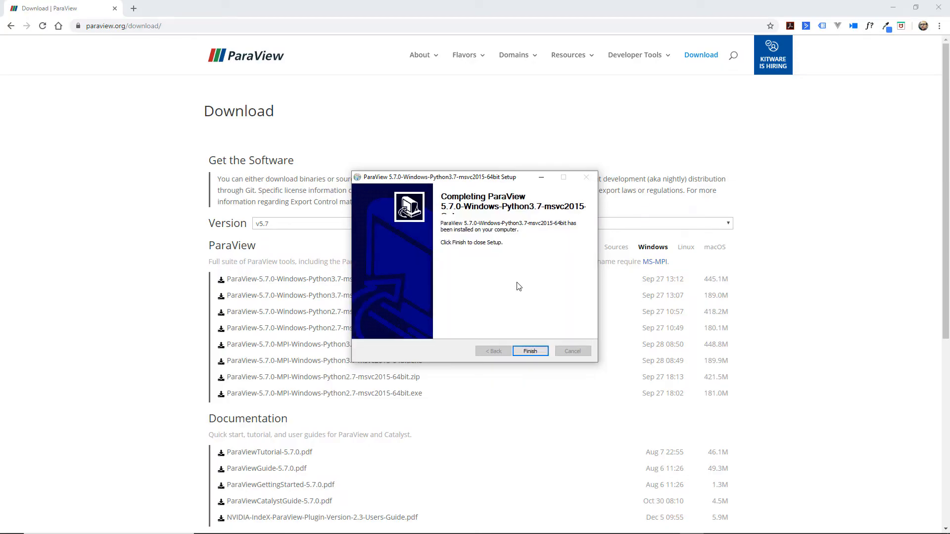
pyautogui.click(528, 351)
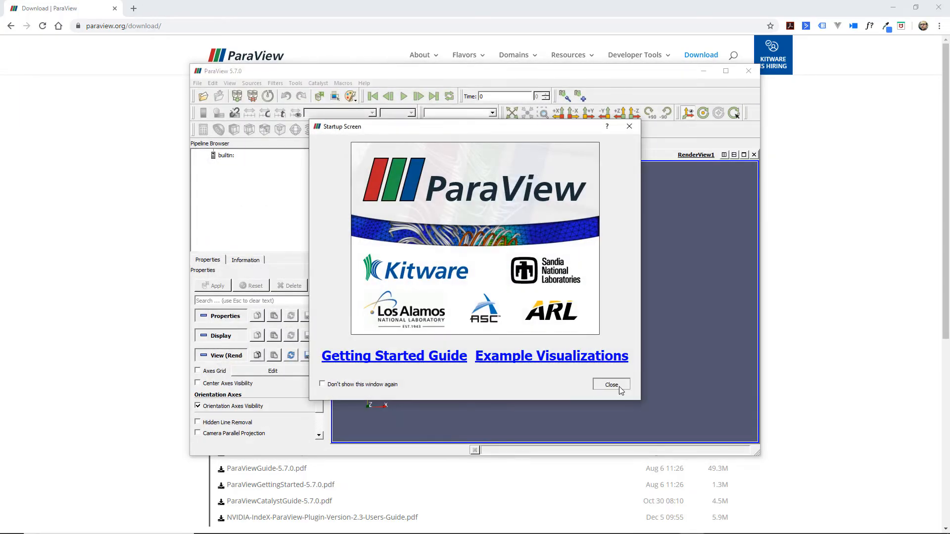
# Close the Startup Screen dialog to reveal the empty RenderView1.
pyautogui.click(610, 385)
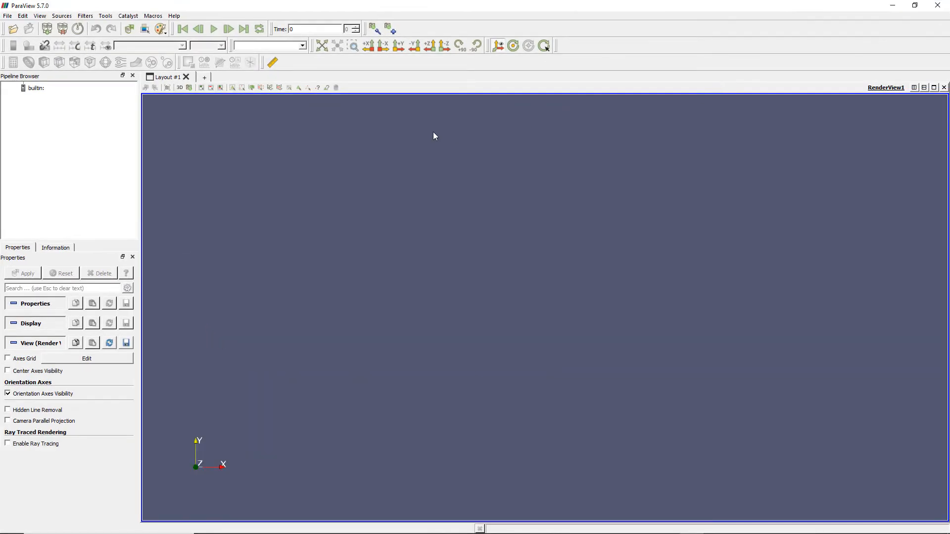
pyautogui.moveTo(363, 270)
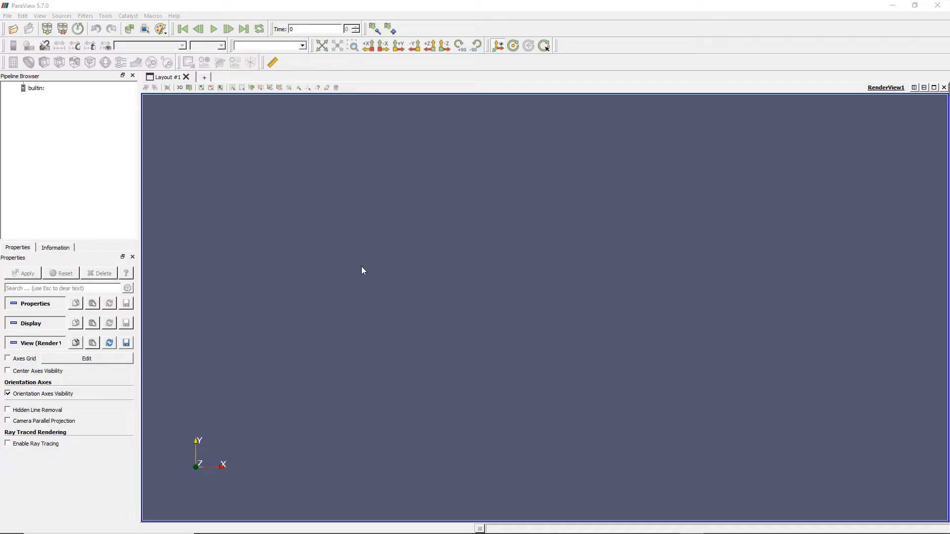
pyautogui.moveTo(399, 278)
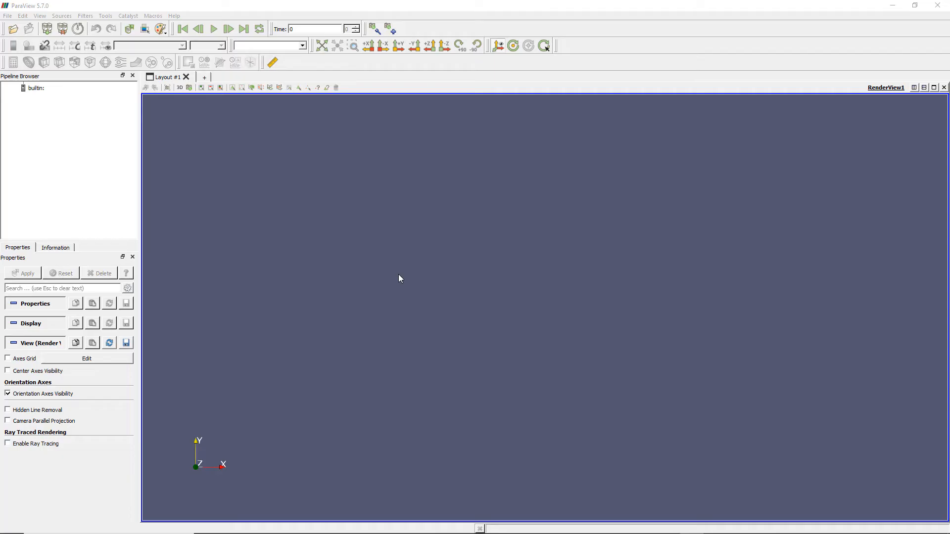
pyautogui.moveTo(68, 326)
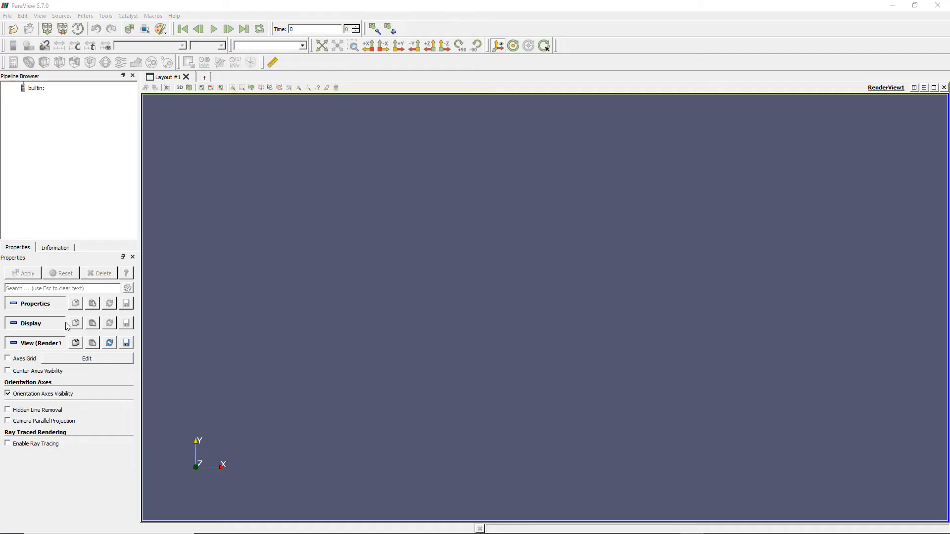
pyautogui.moveTo(445, 60)
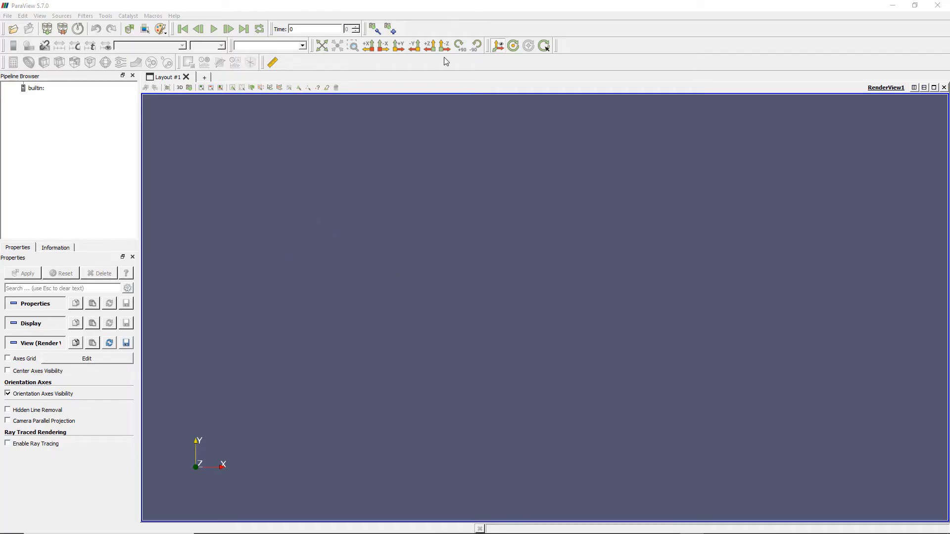
pyautogui.moveTo(112, 179)
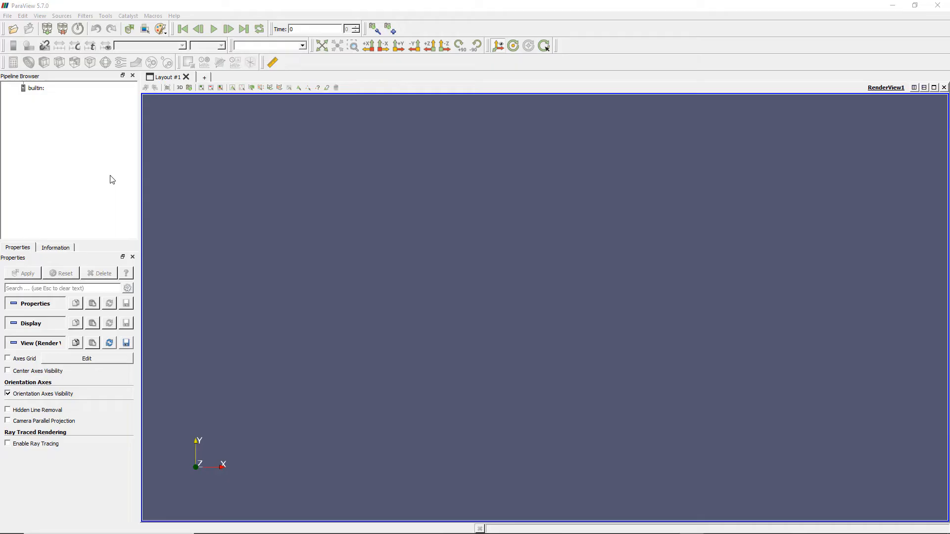
pyautogui.moveTo(148, 312)
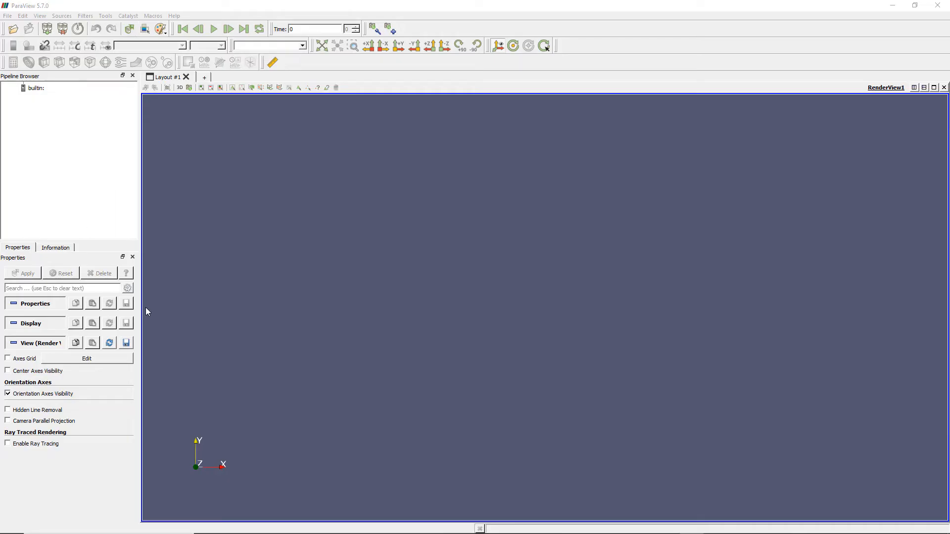
pyautogui.moveTo(99, 38)
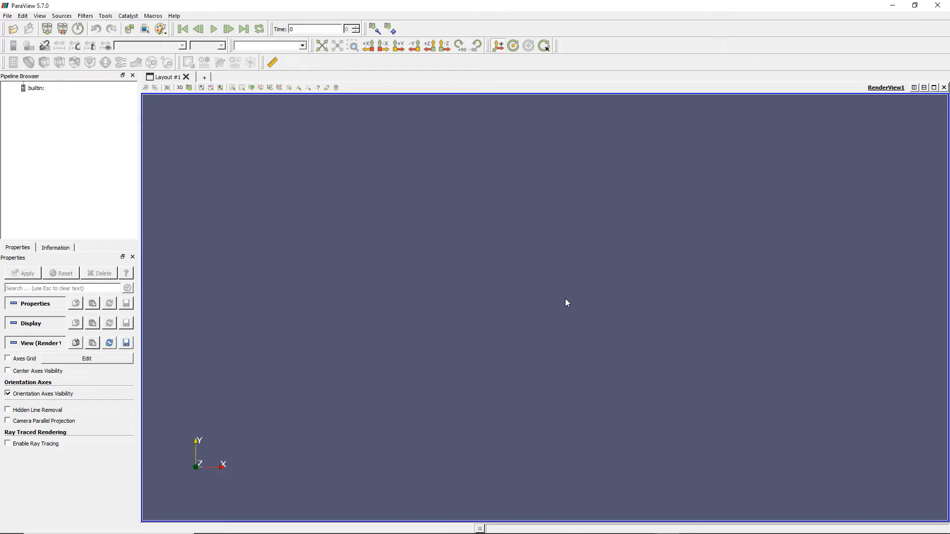
pyautogui.moveTo(397, 243)
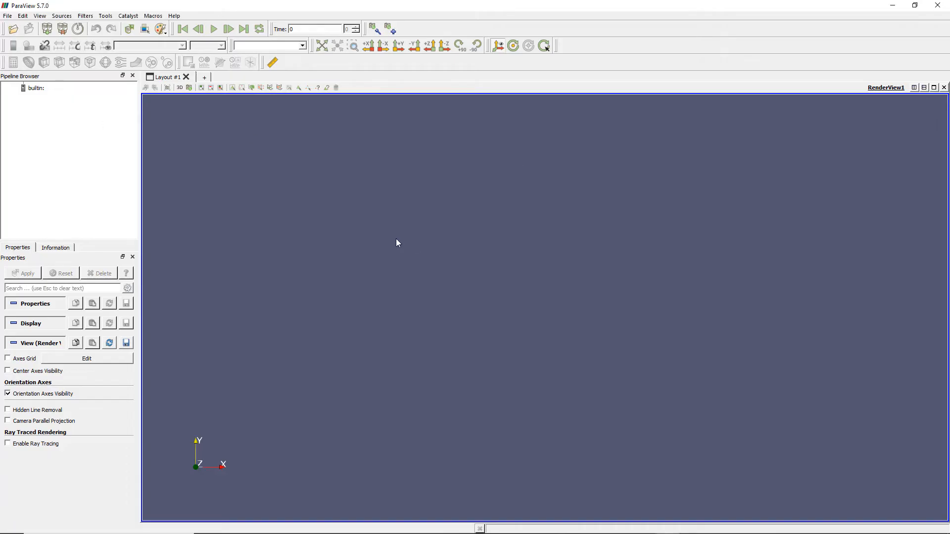
pyautogui.moveTo(326, 220)
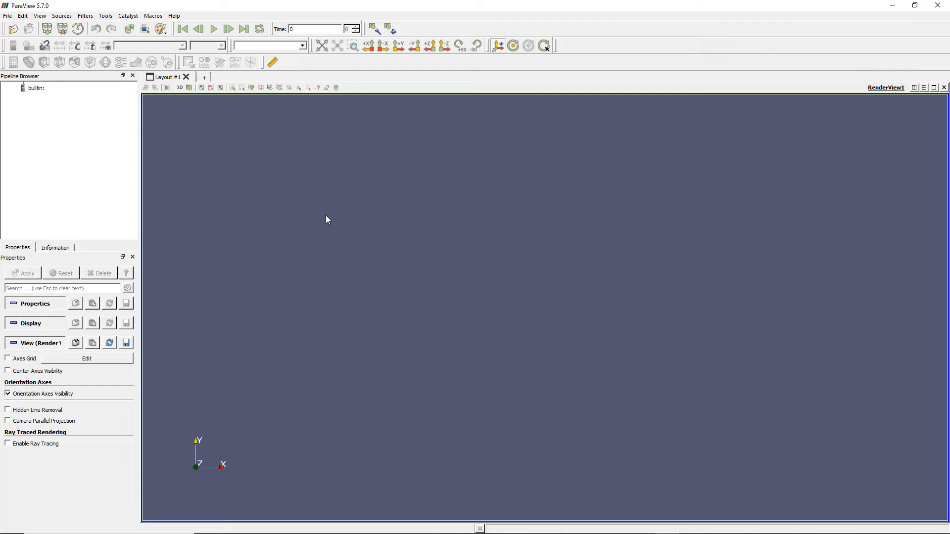